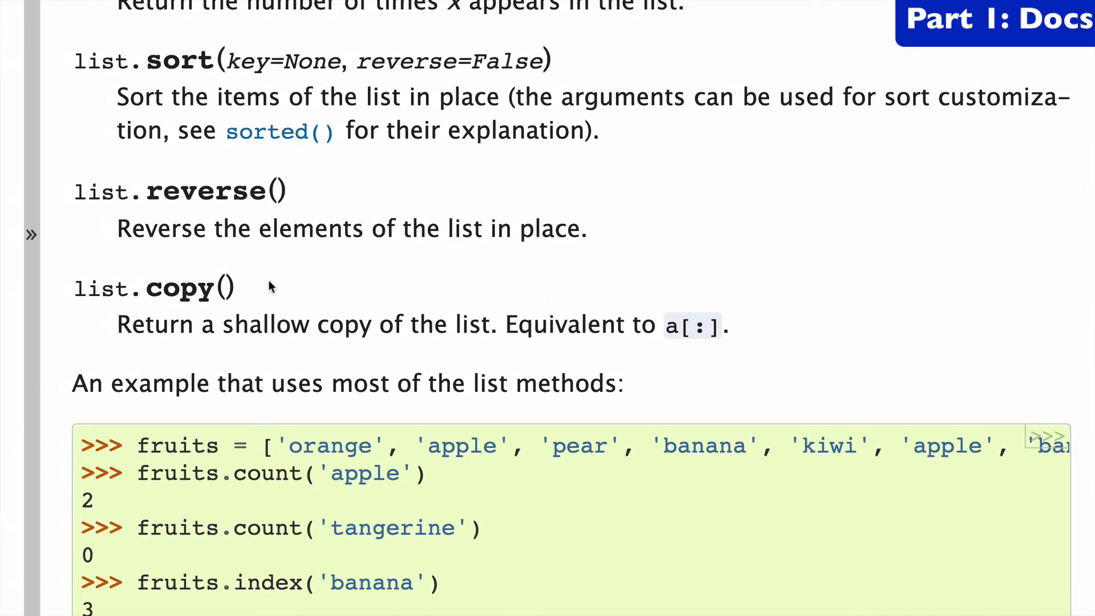
- Enter a = [1,2,3] and b = a so both names refer to the same list
double_click(183, 288)
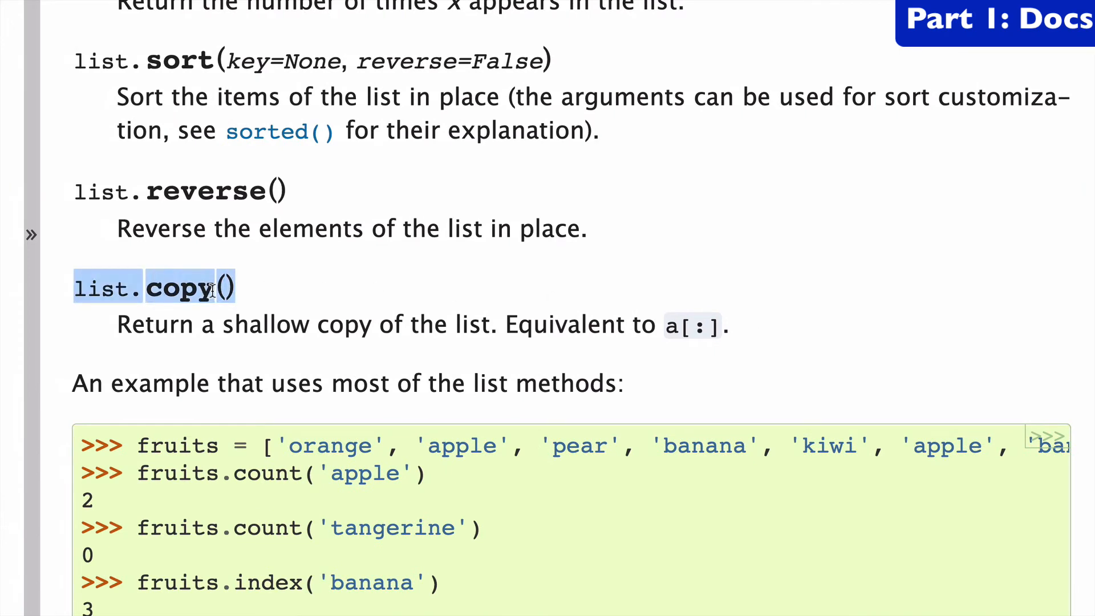
click(234, 318)
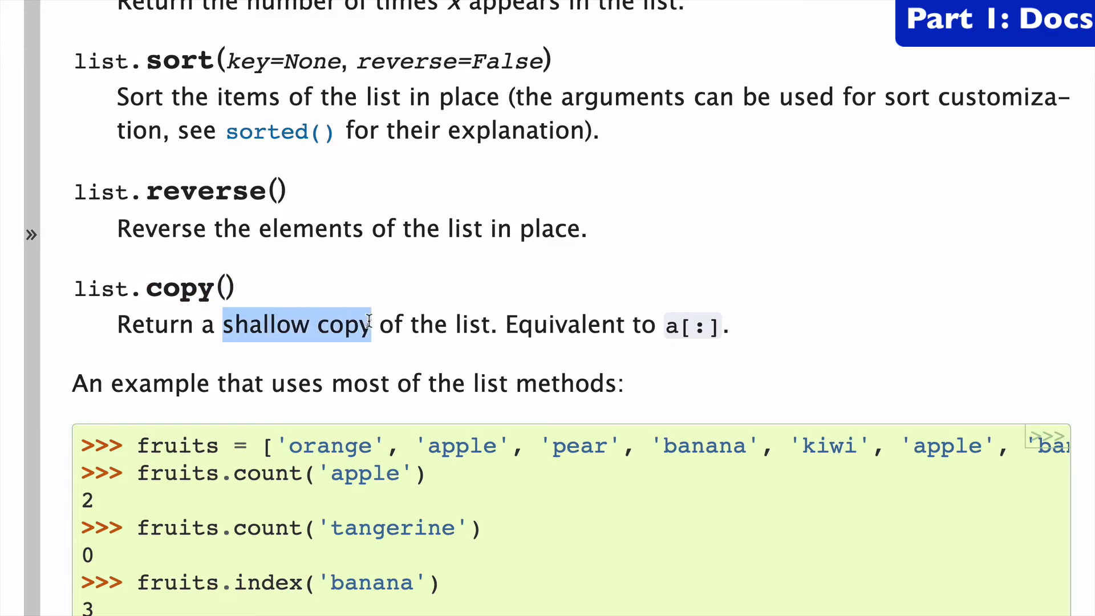
mouse_move(675, 323)
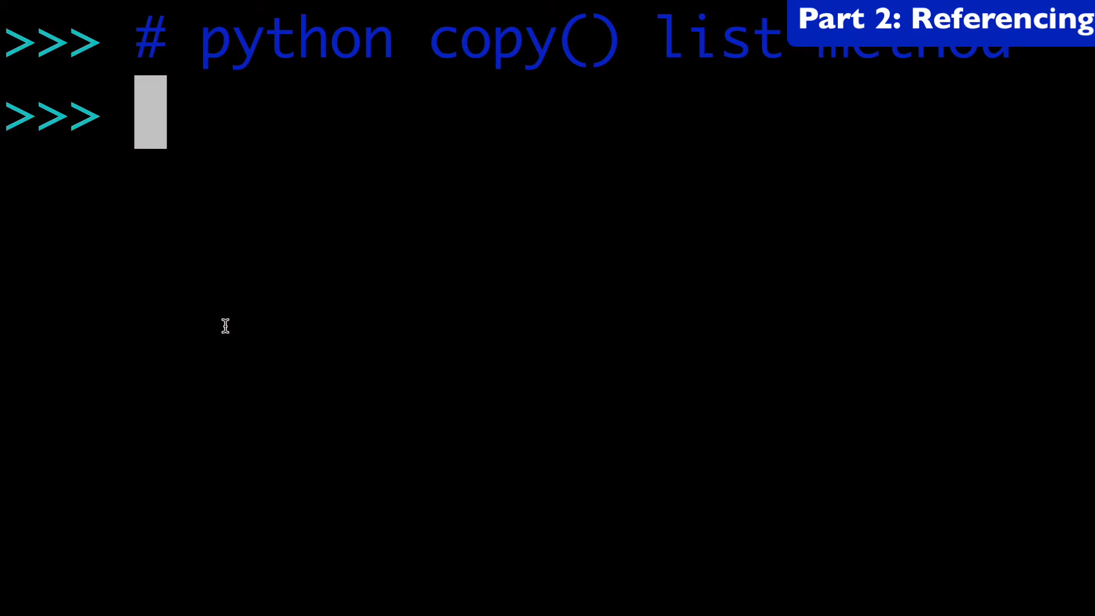
text(a = [])
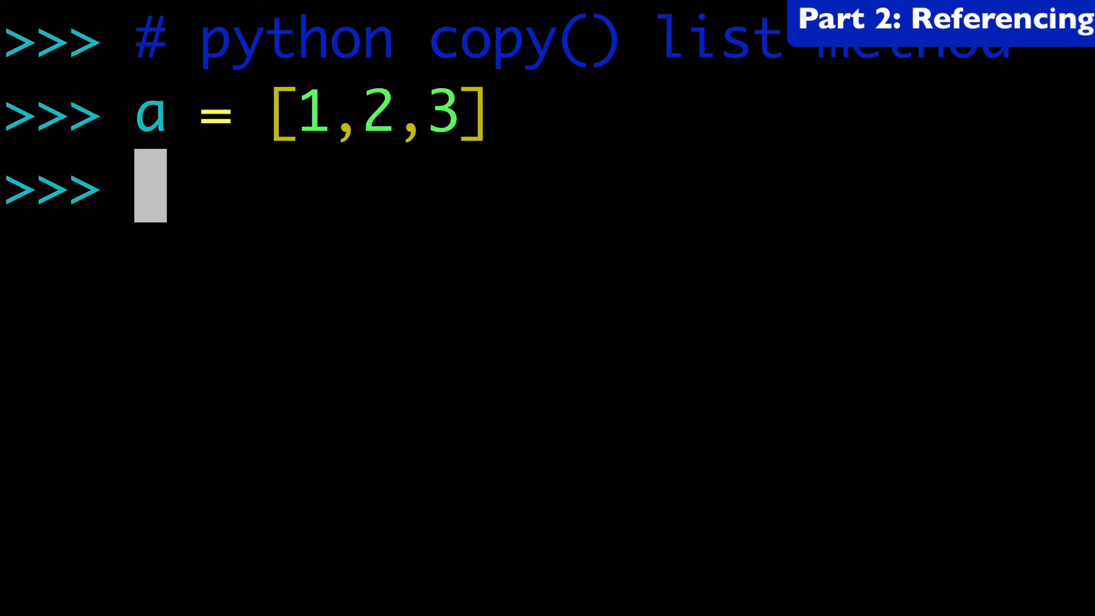
text(b = a)
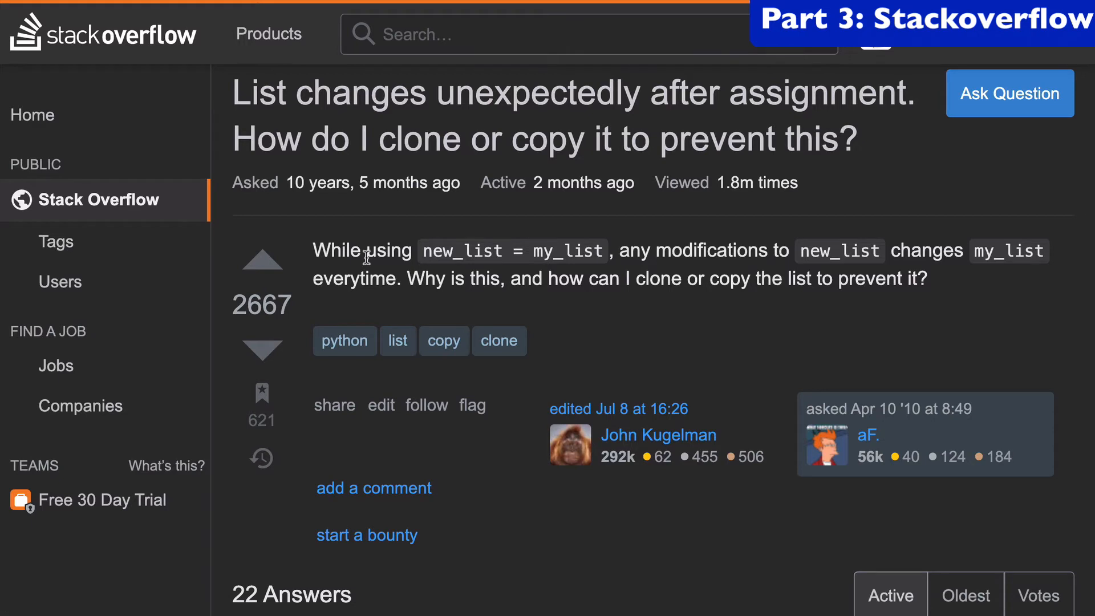
mouse_move(381, 257)
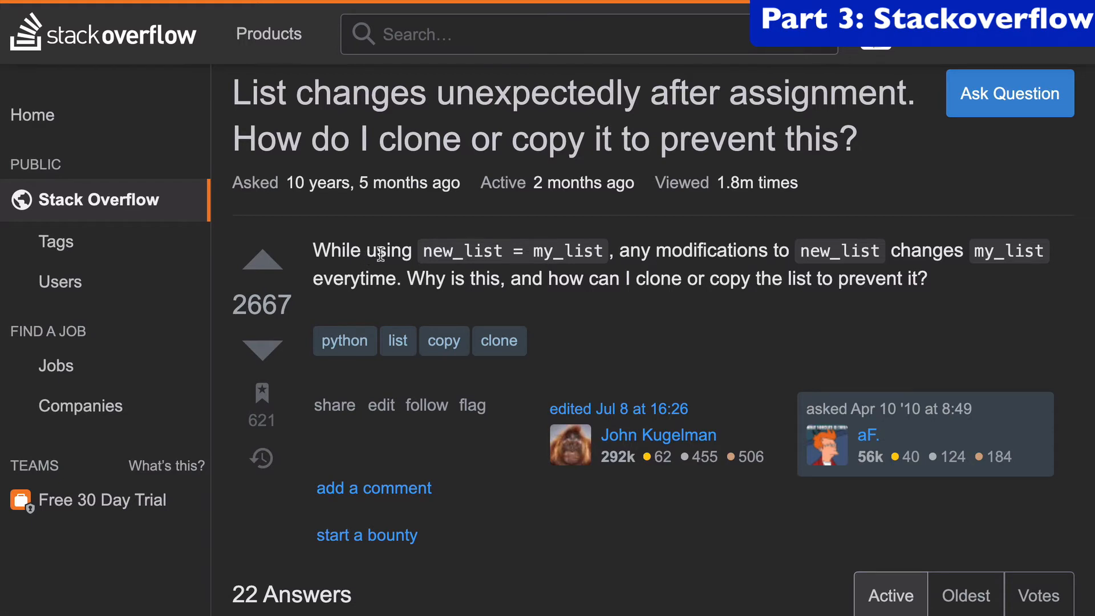
drag(422, 251, 602, 251)
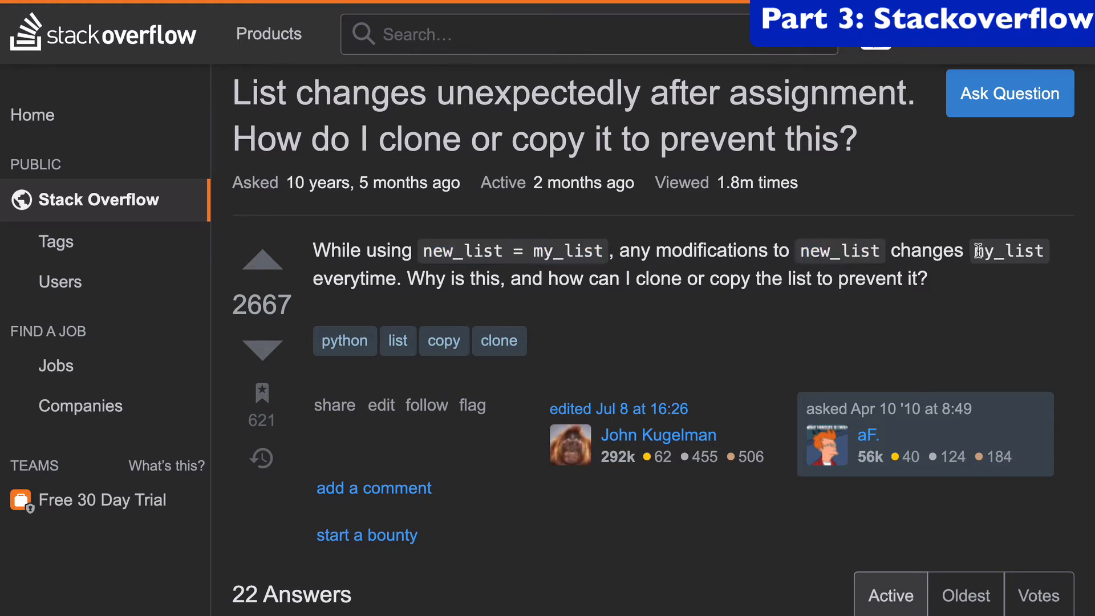
double_click(1008, 250)
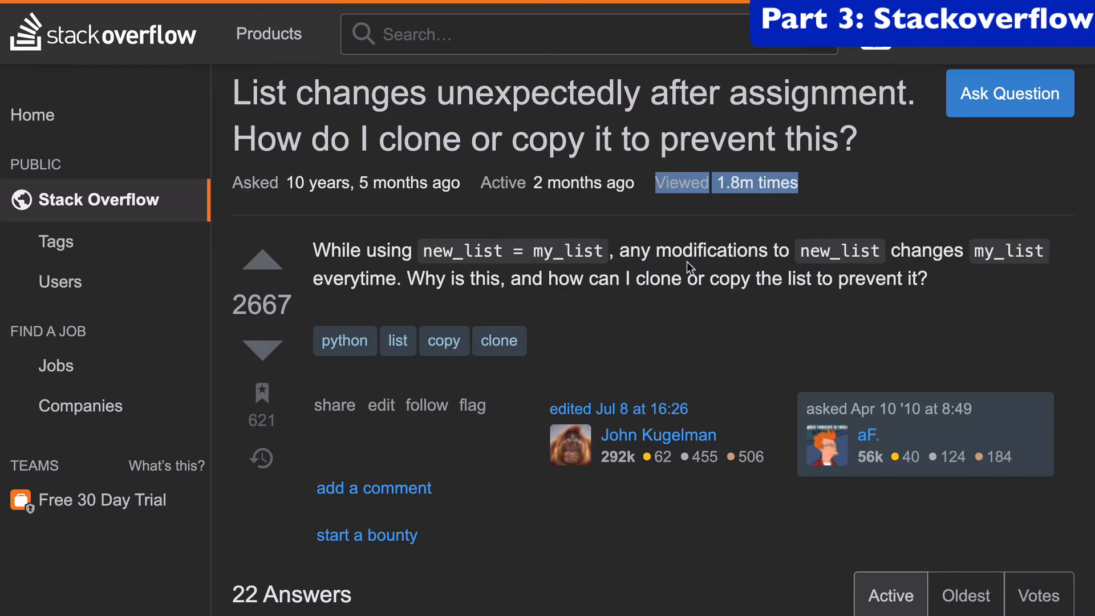
- Scroll the accepted answer to its copy(), slicing, list(), copy.copy and copy.deepcopy options
scroll(down, 3)
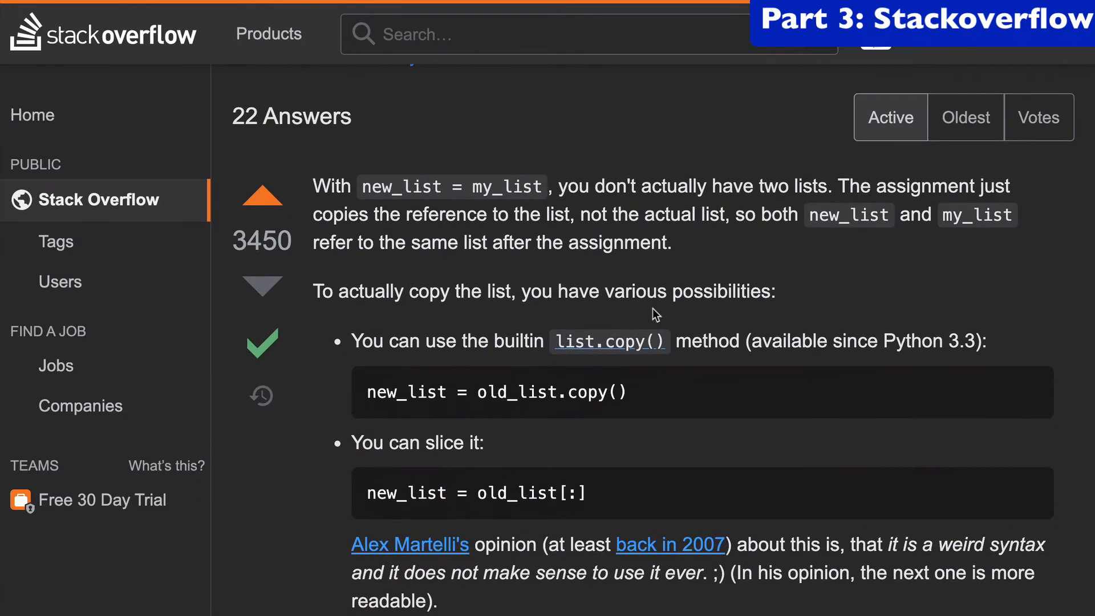
scroll(down, 3)
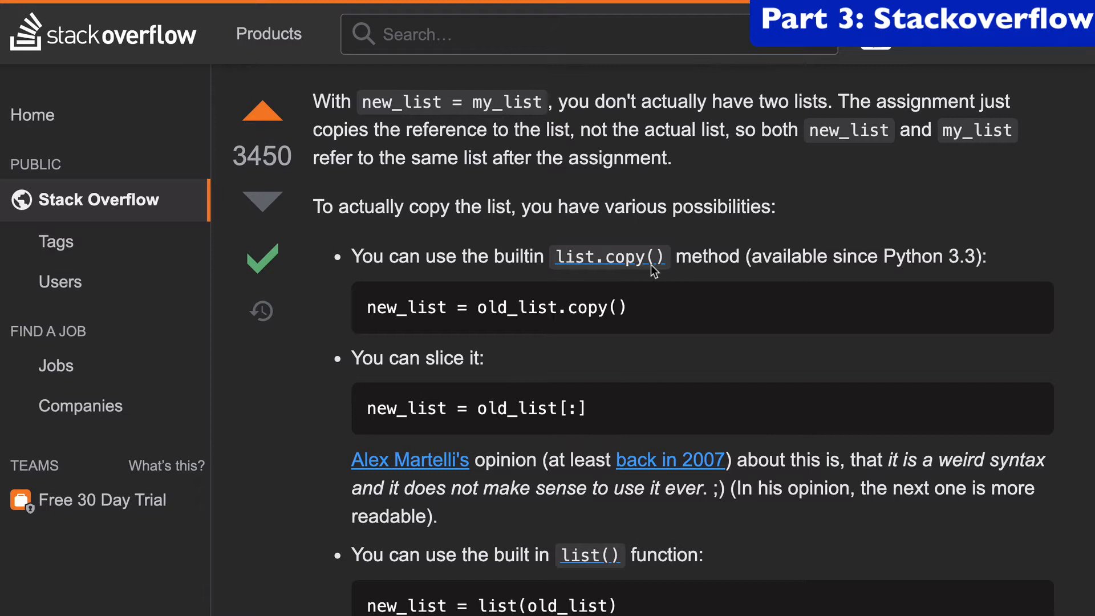
drag(315, 100, 671, 157)
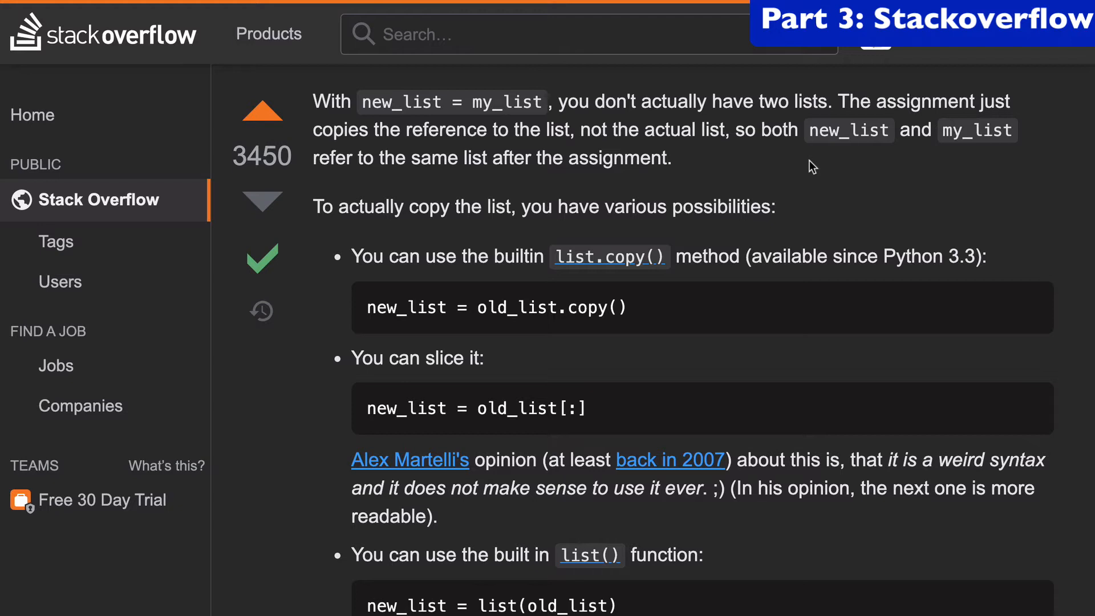
mouse_move(699, 294)
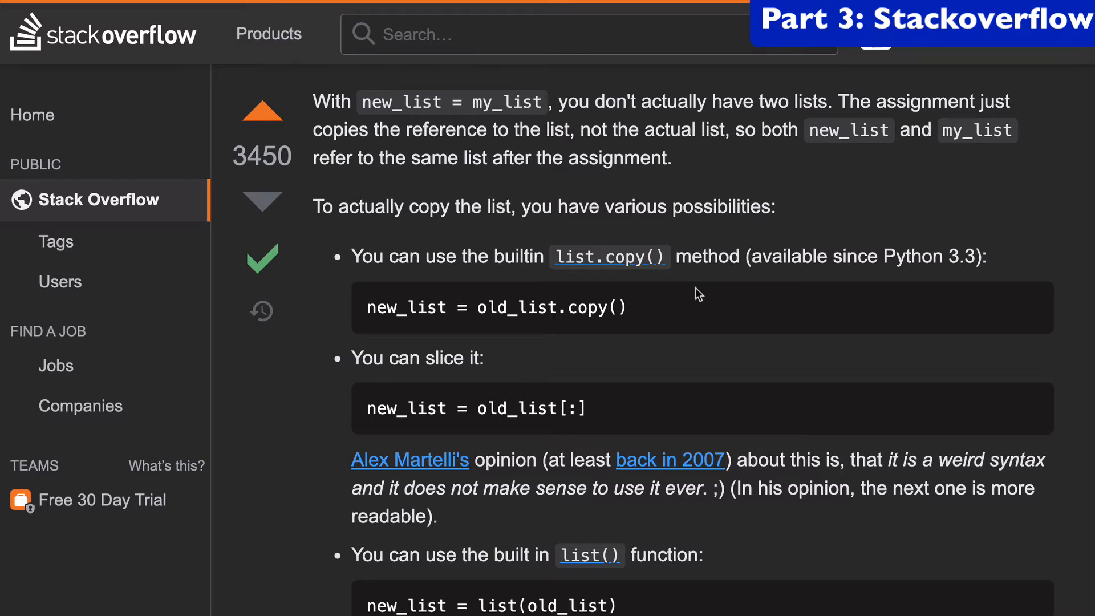
scroll(down, 3)
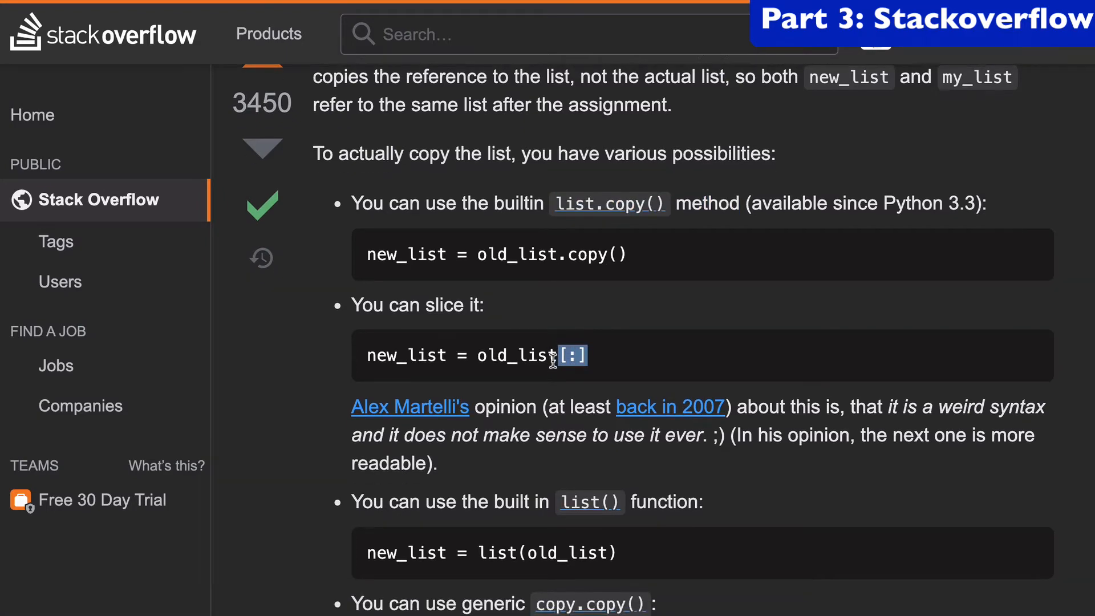
scroll(down, 3)
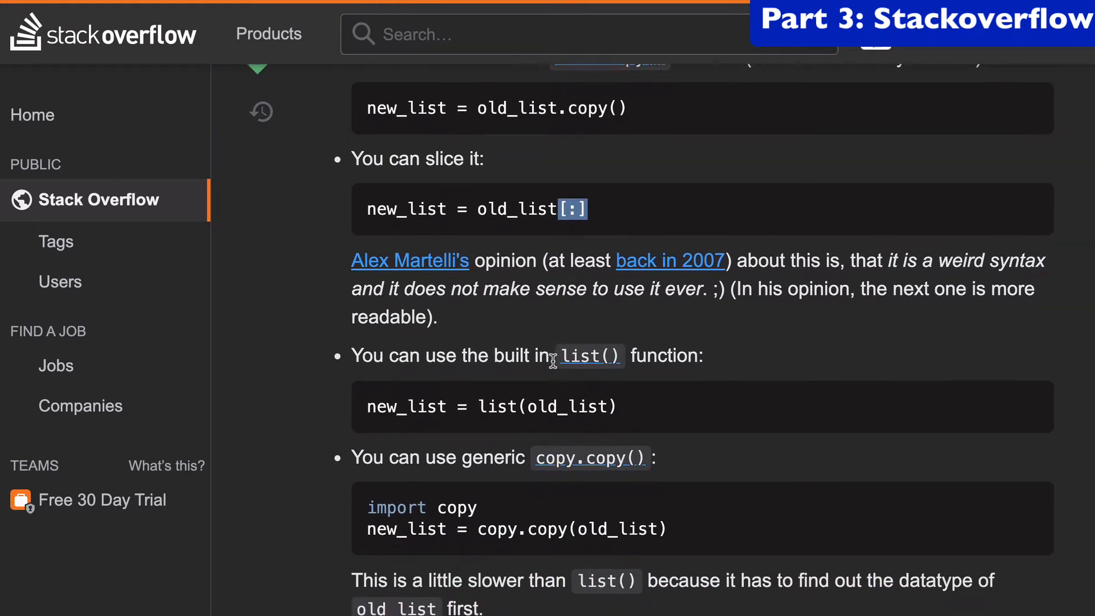
scroll(down, 3)
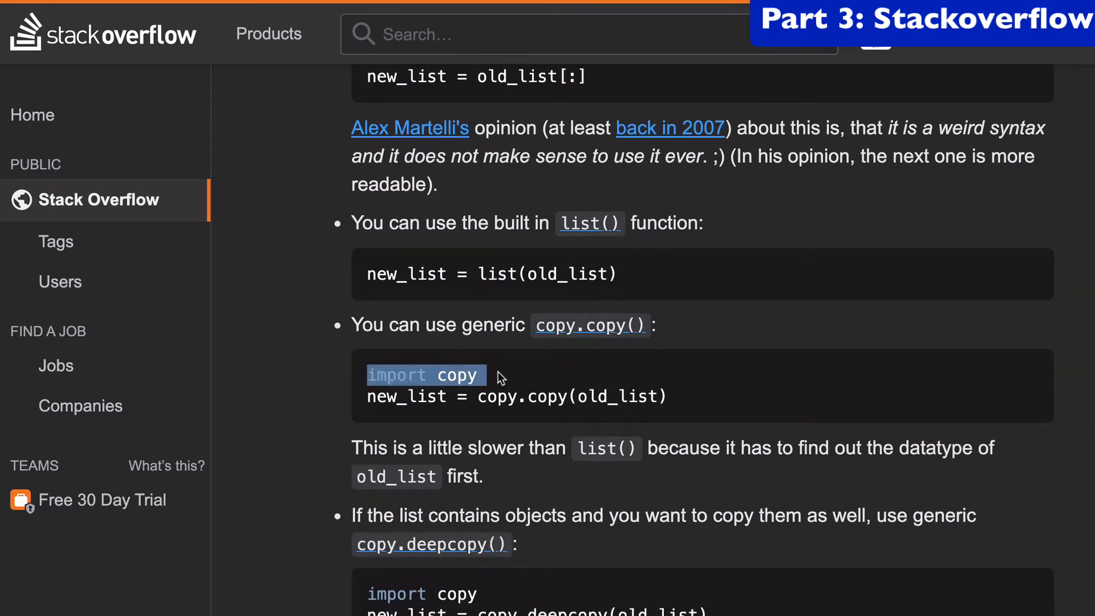
scroll(down, 3)
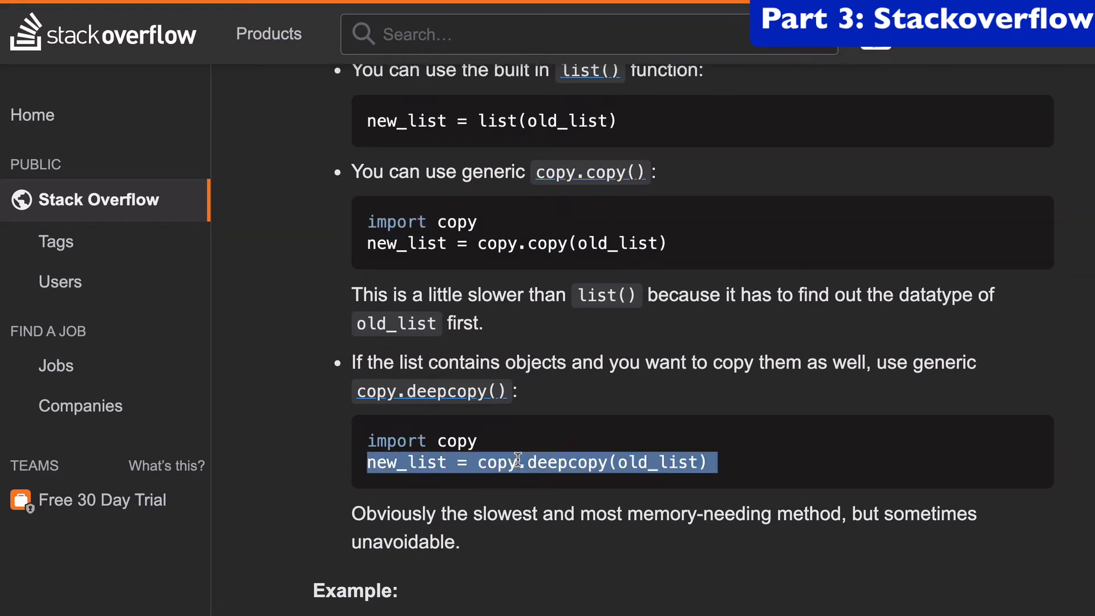
scroll(up, 3)
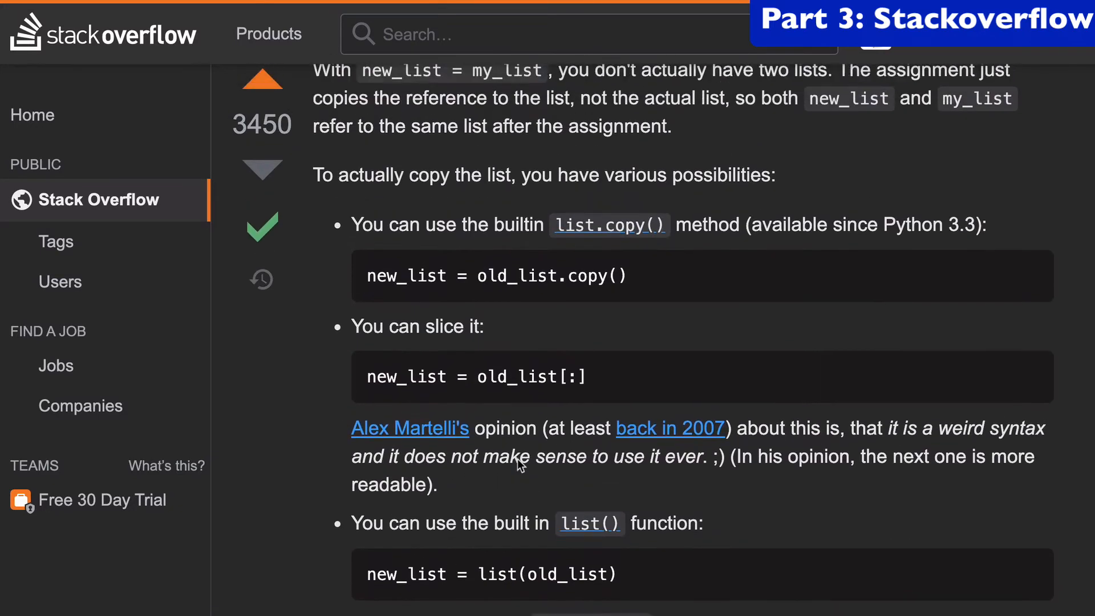
scroll(down, 3)
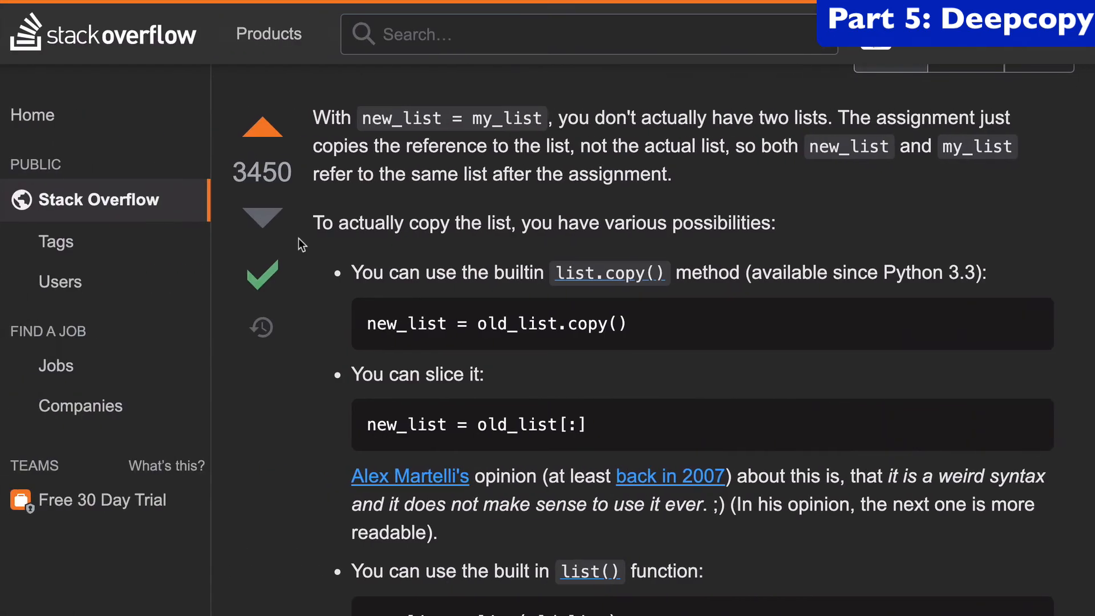
- Scroll to the copy.deepcopy() bullet and highlight the words about lists containing objects
scroll(down, 3)
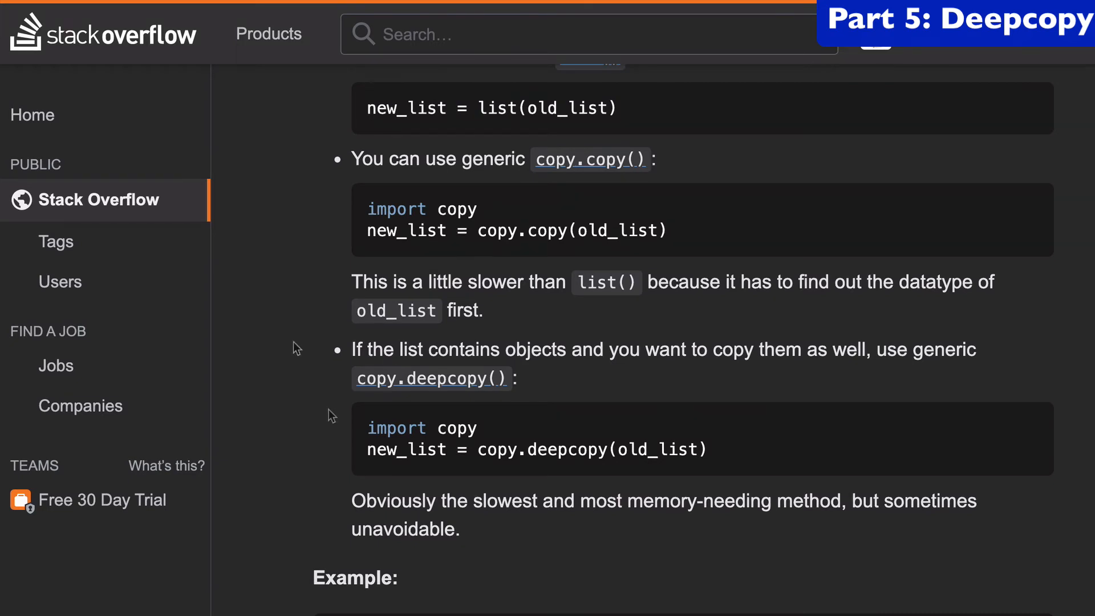
mouse_move(512, 341)
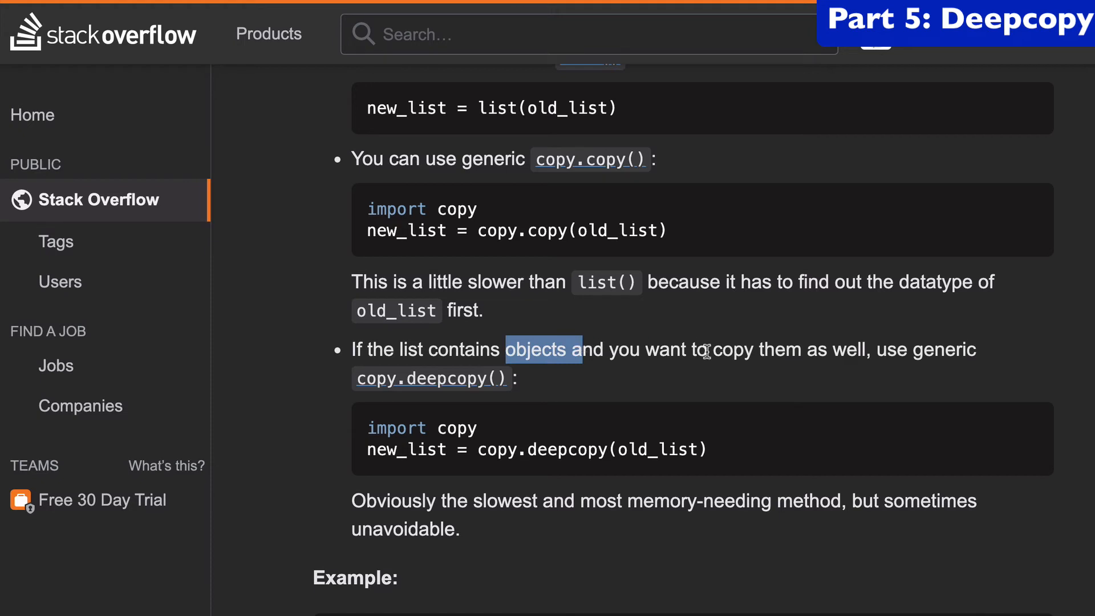
drag(711, 351, 864, 351)
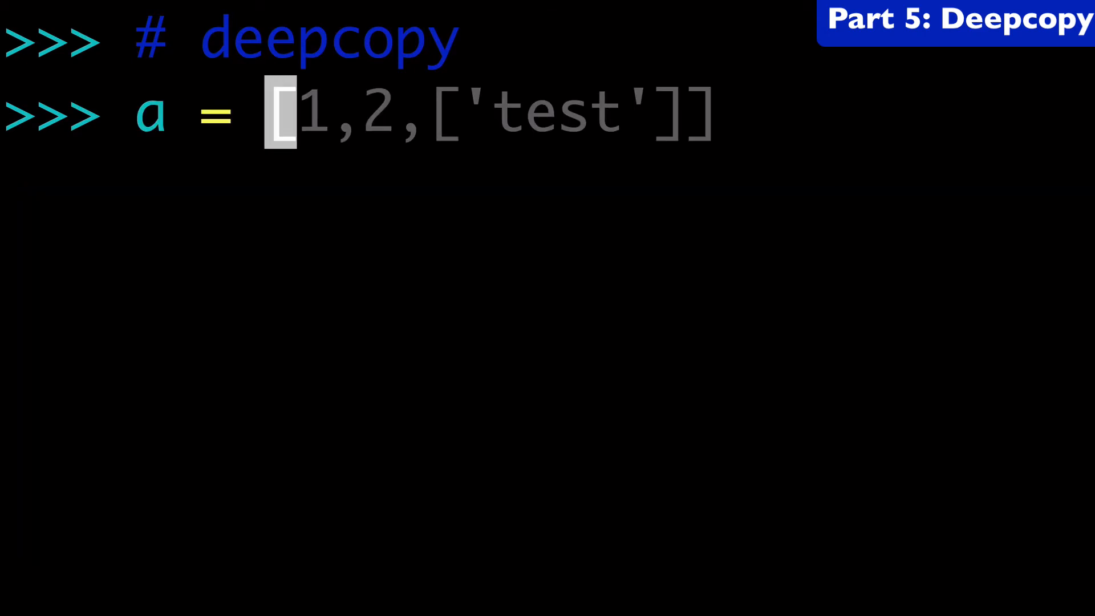
- Accept the suggested a = [1,2,['test']] nested list definition
key(enter)
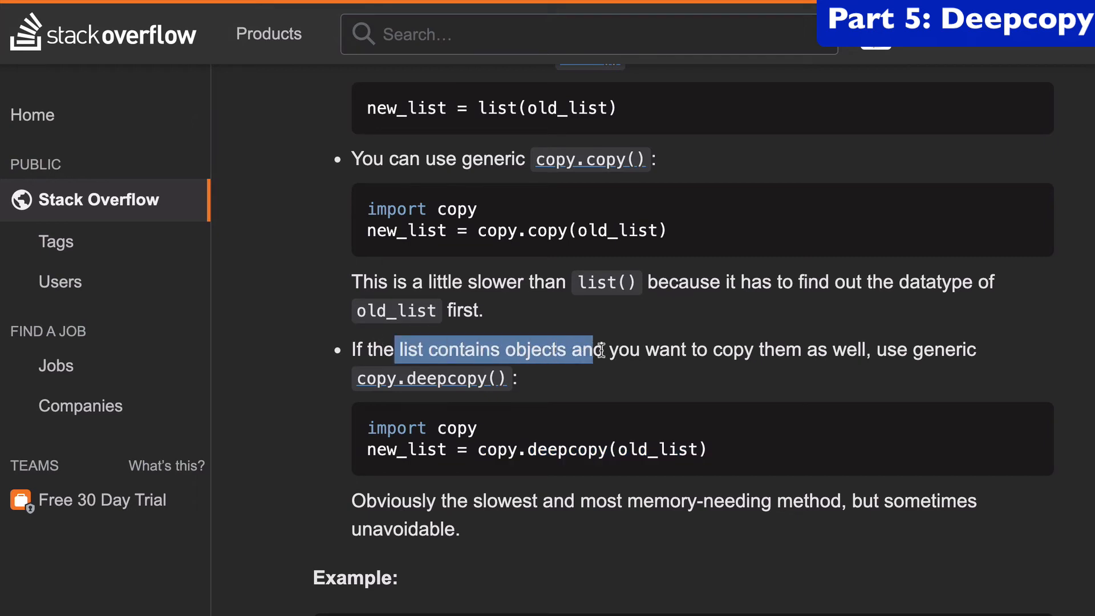
- Highlight the phrase 'list contains objects' in the deepcopy bullet
drag(599, 349, 723, 450)
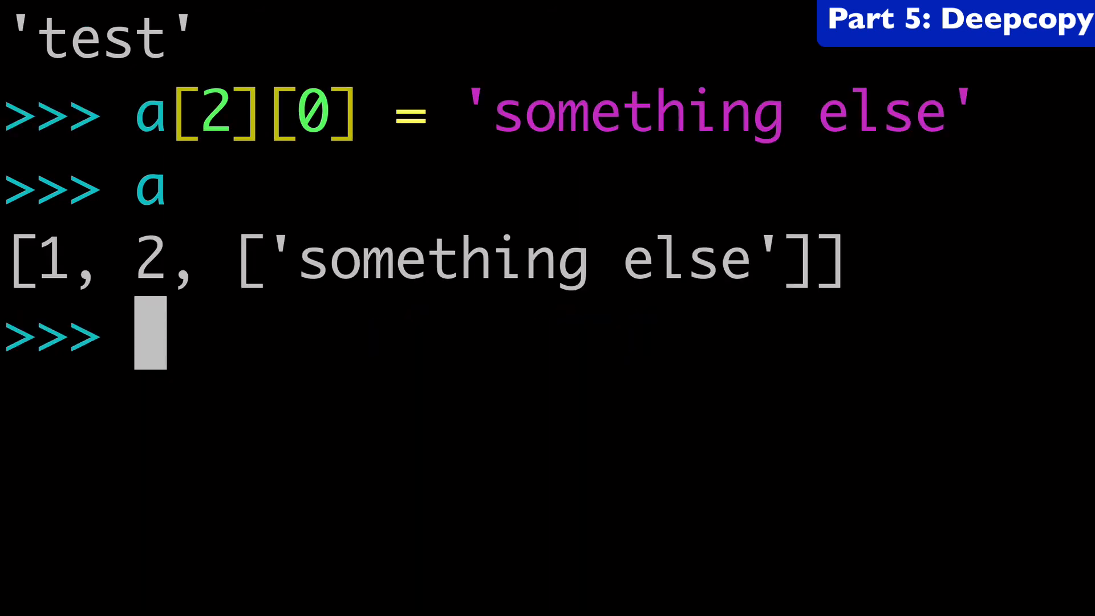
- Begin the b = line for the deep copy
text(b =)
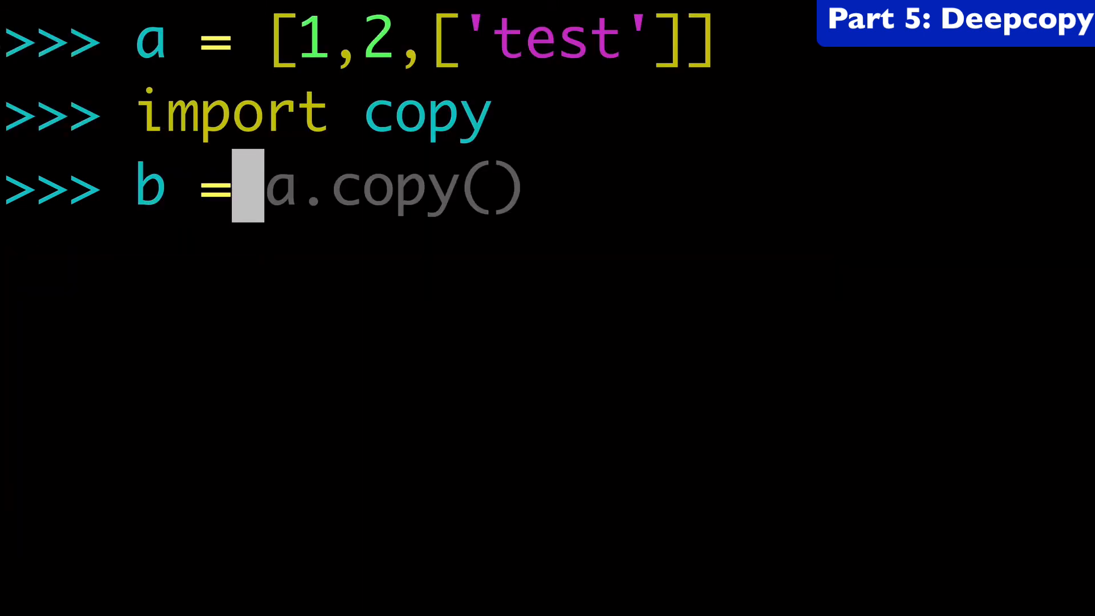
- Make b = copy.deepcopy(a), set a[2][0] = 'something else', and print b
text(copy.deep)
text(a)
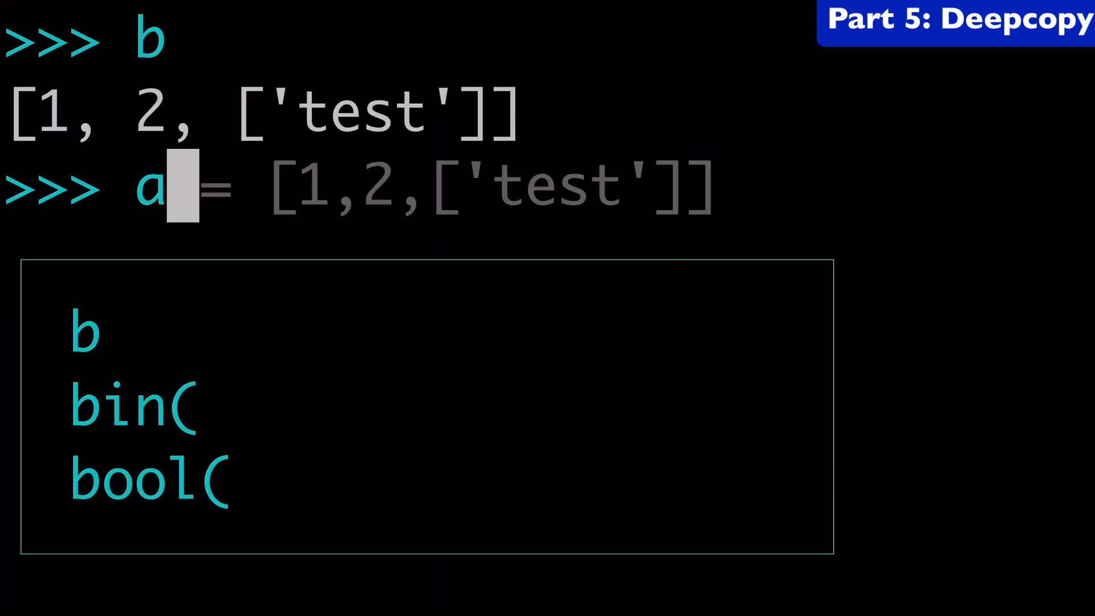
text([2][0] = 'something else')
text(a)
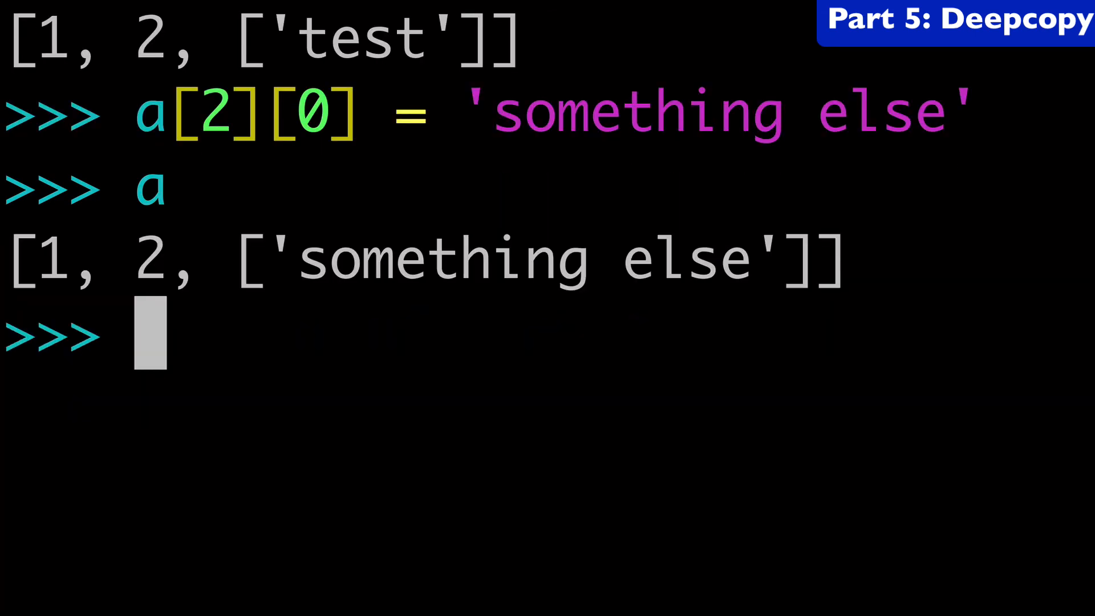
text(b)
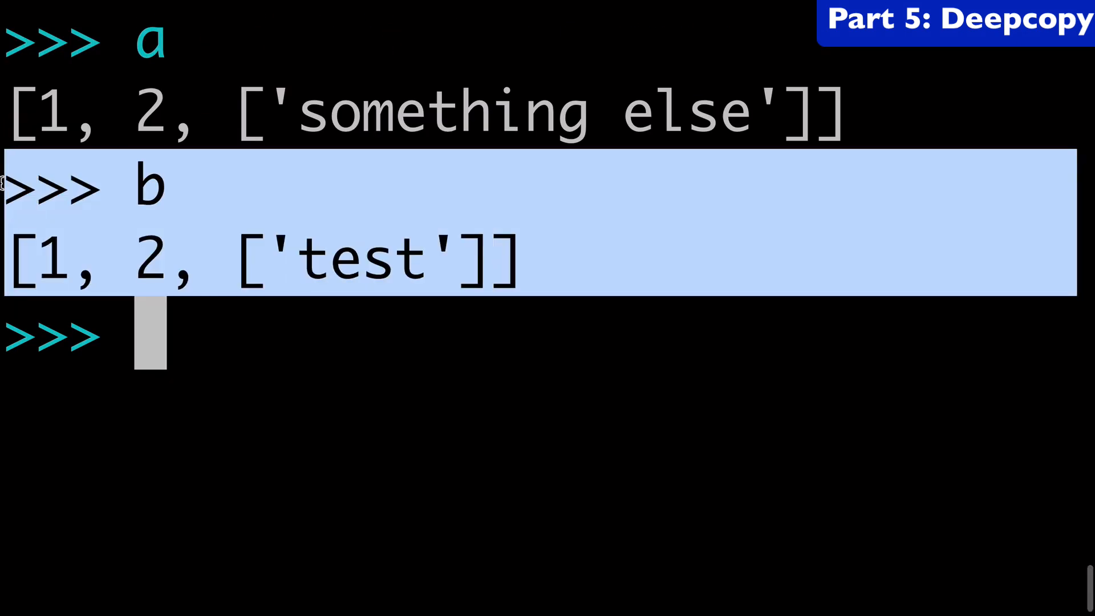
mouse_move(203, 330)
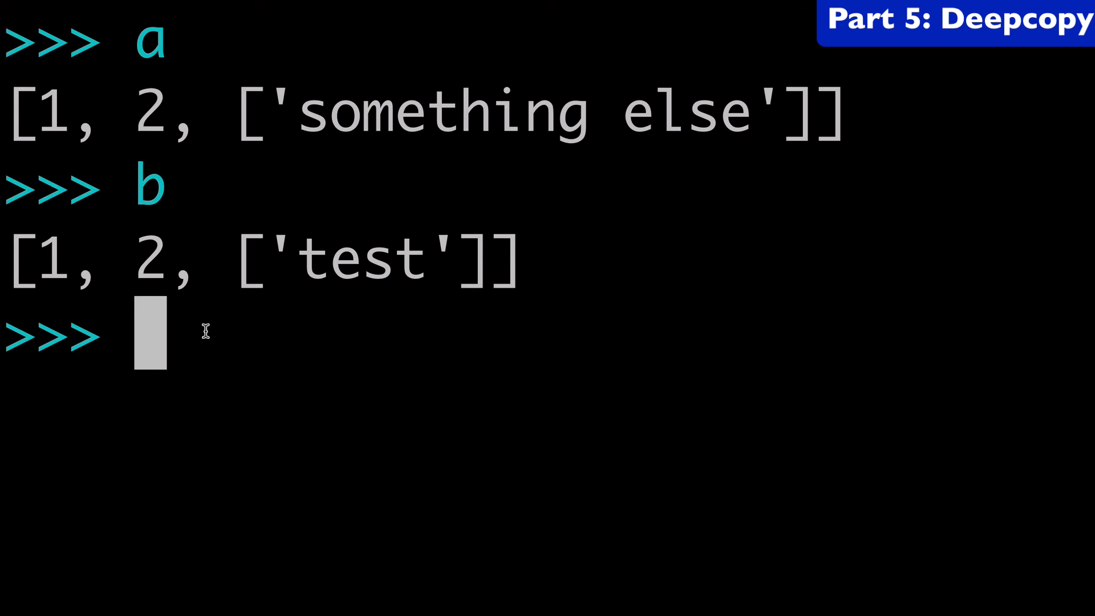
- Enter [1,2,3] on a fresh line, with append(4) offered as a suggestion
text([1,2,3].append(4))
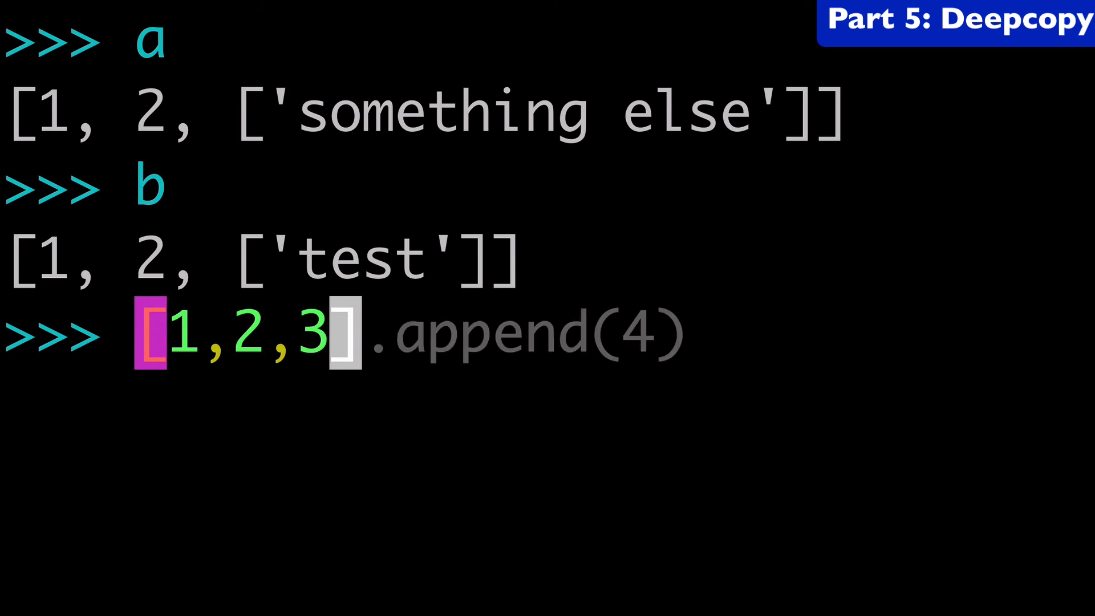
- Evaluate [1,2,3] without the append, then start the list [1,2,{},]
key(enter)
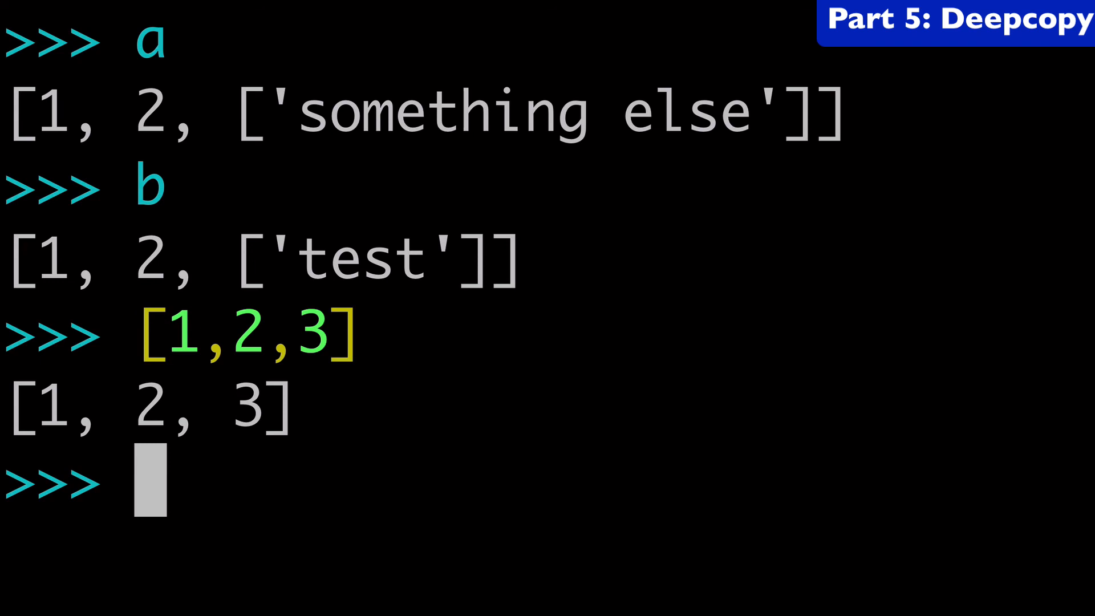
text([1,2,{}])
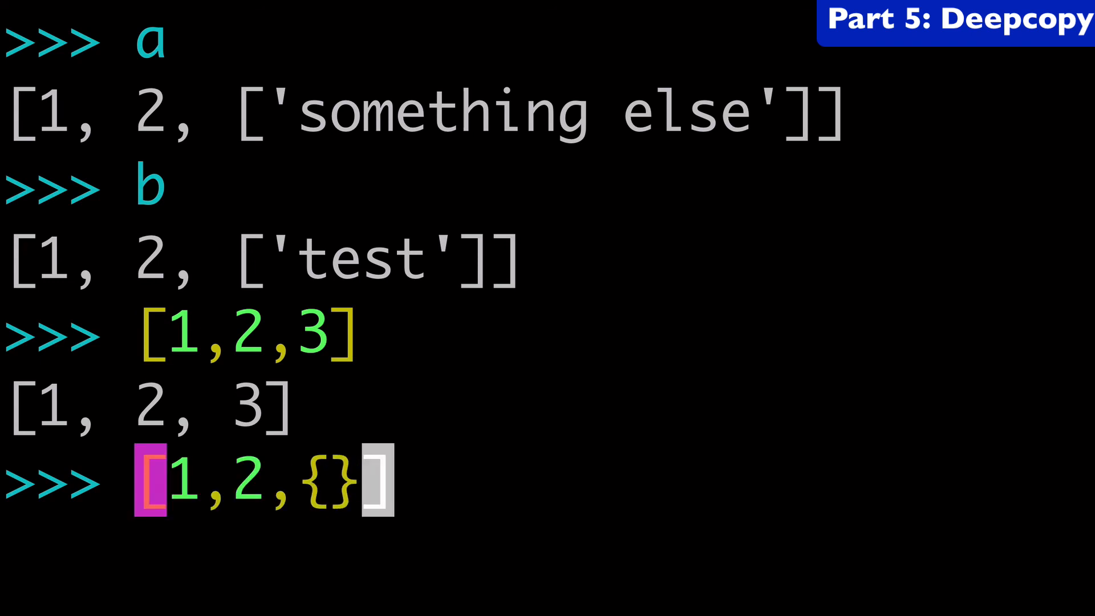
text(,)
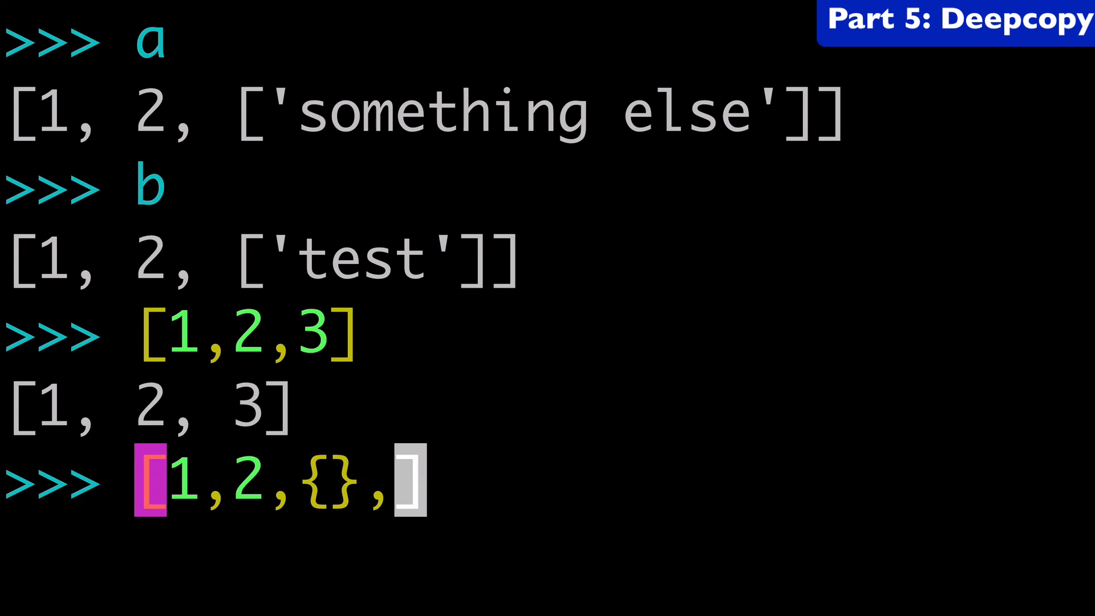